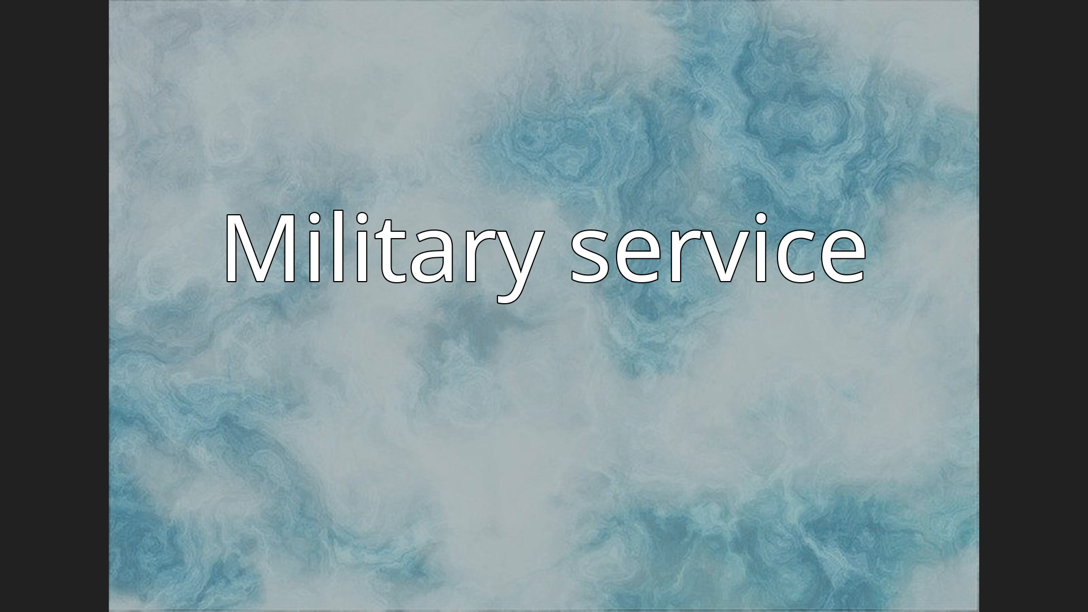
key("right")
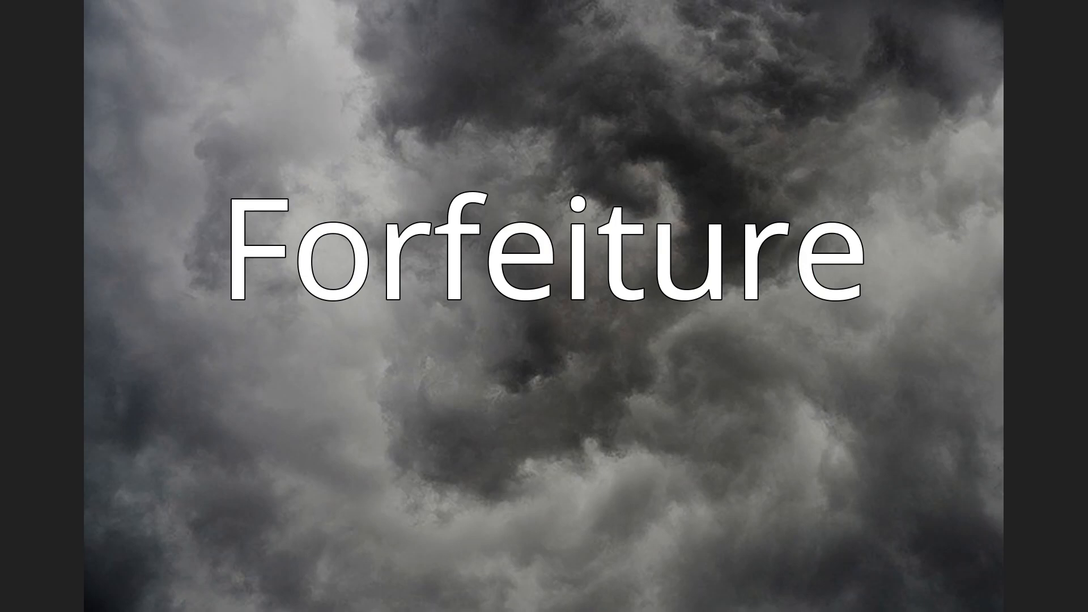